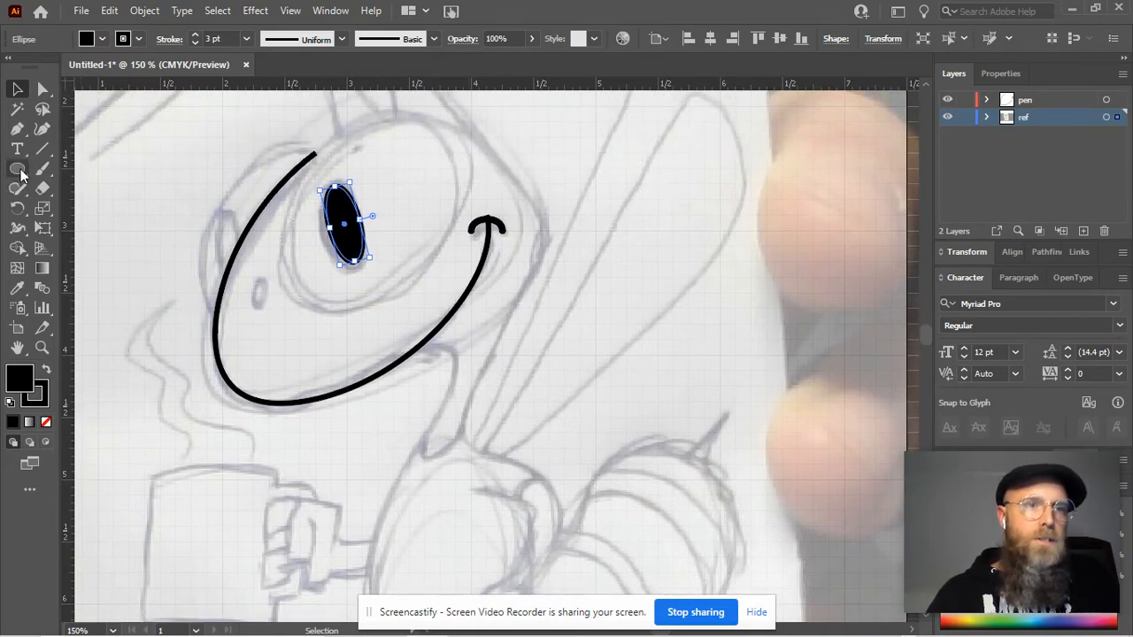
Step: Draw a large oval beside the face with the Ellipse tool and remove its fill
{"action": "left_click", "coordinate": [17, 168]}
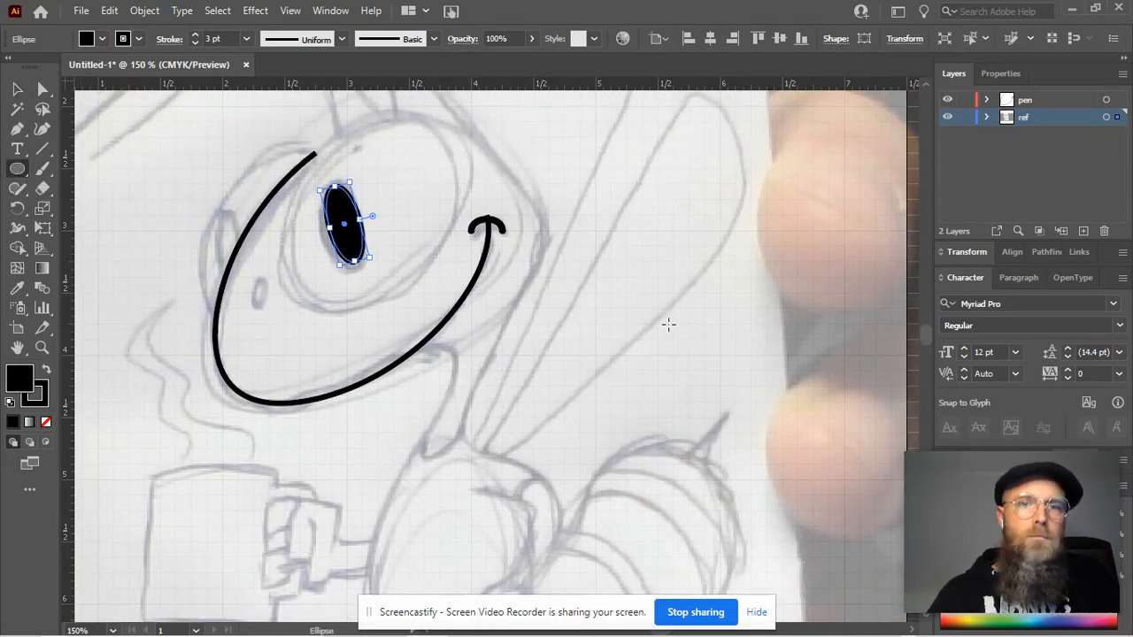
{"action": "left_click_drag", "start_coordinate": [531, 274], "coordinate": [770, 404]}
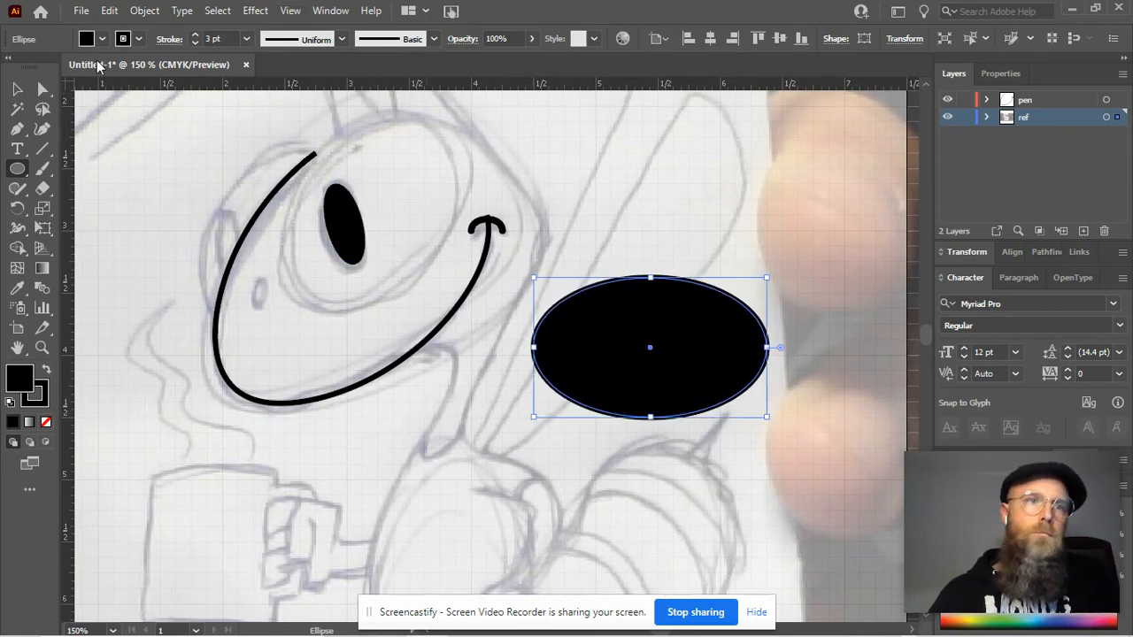
{"action": "left_click", "coordinate": [85, 39]}
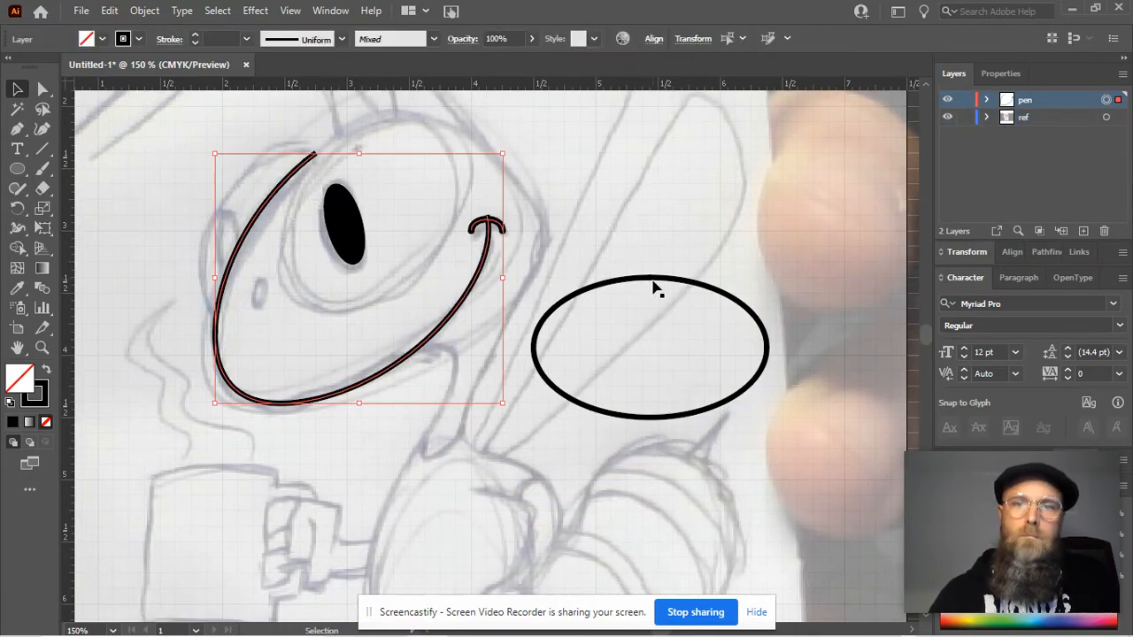
Step: Deselect, make the pen layer active and expand it to show its paths
{"action": "left_click", "coordinate": [1023, 117]}
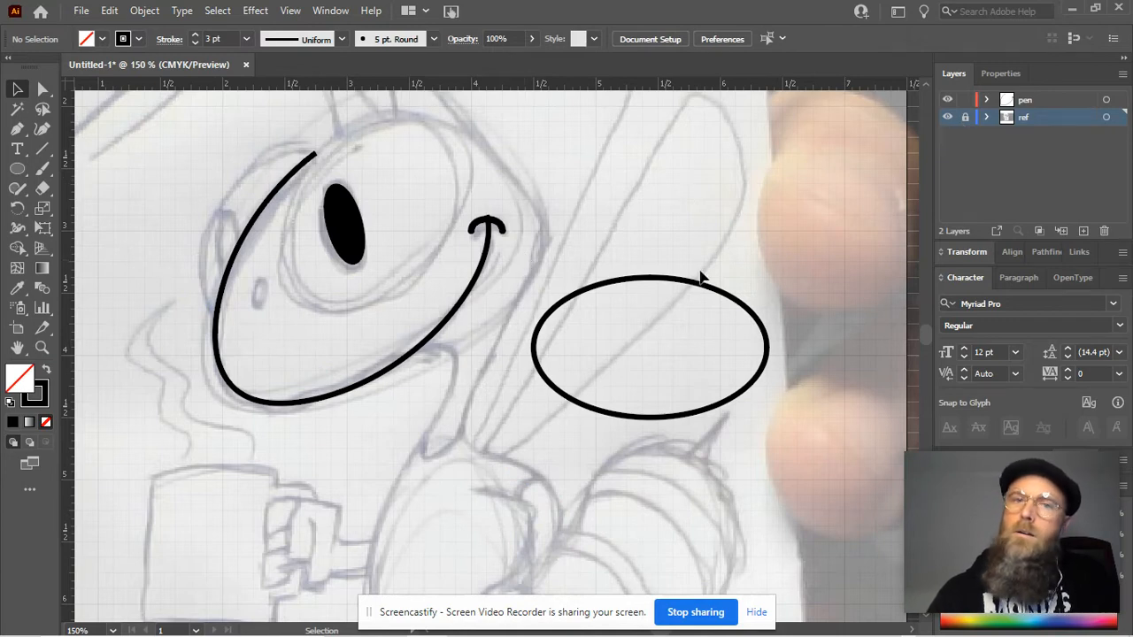
{"action": "mouse_move", "coordinate": [609, 308]}
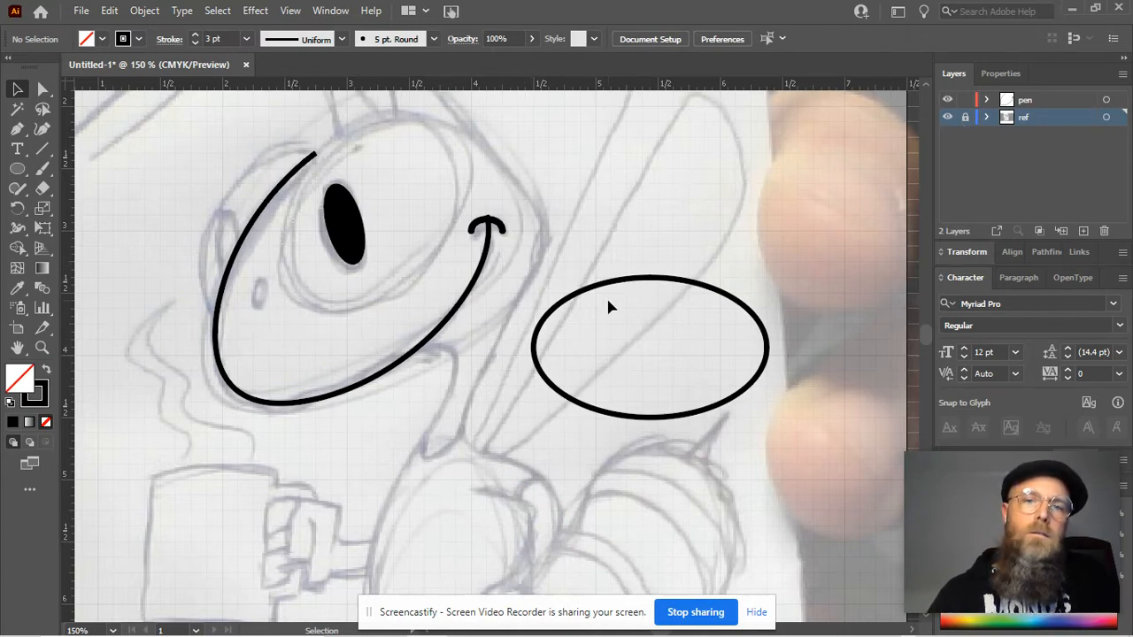
{"action": "left_click", "coordinate": [1024, 99]}
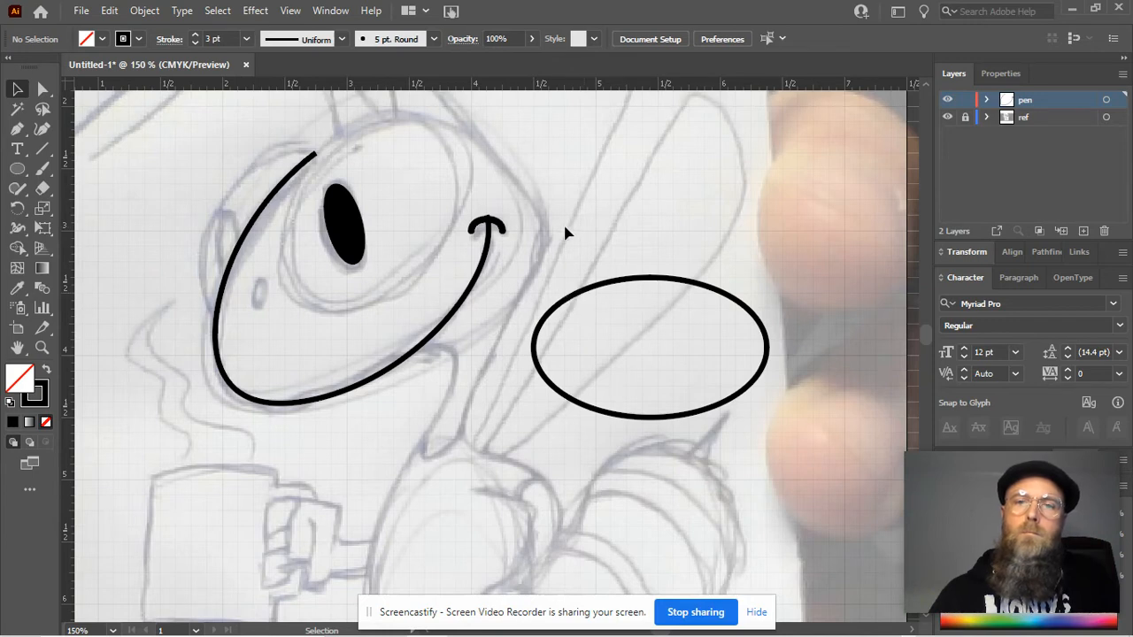
{"action": "mouse_move", "coordinate": [769, 343]}
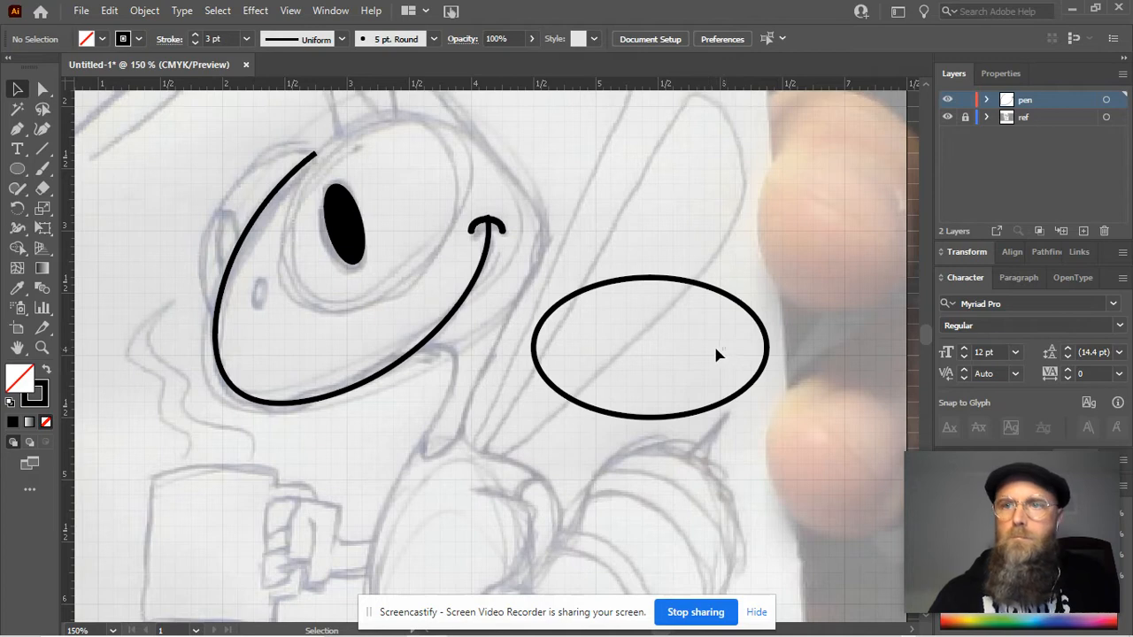
{"action": "left_click", "coordinate": [987, 99]}
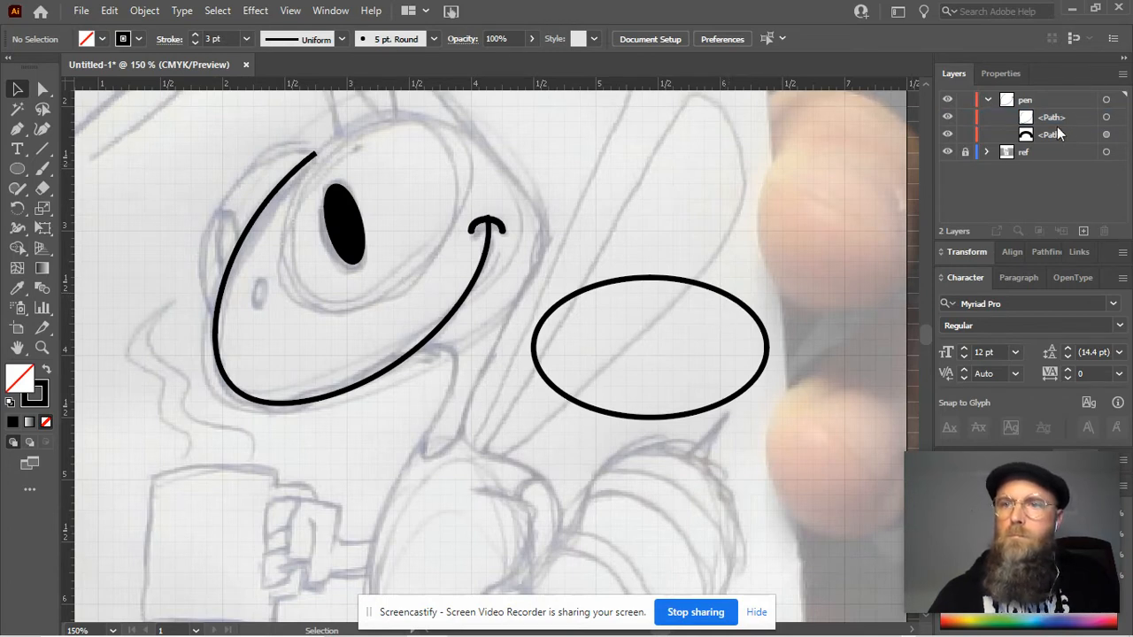
Step: Pick up the large oval outline to move it over the eye
{"action": "left_click", "coordinate": [1052, 117]}
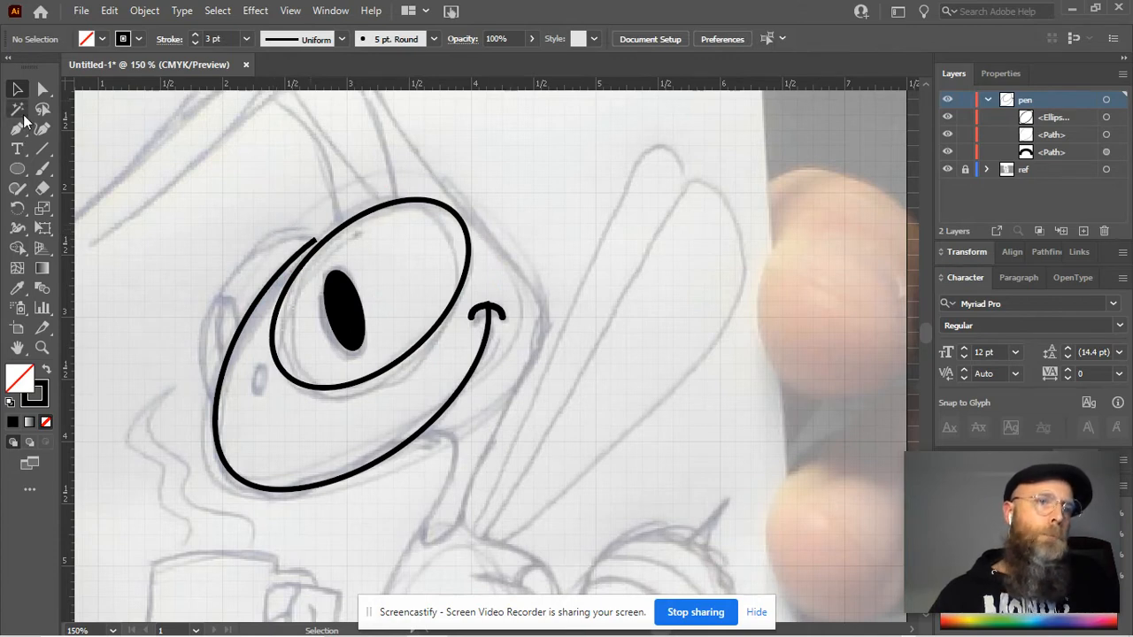
{"action": "mouse_move", "coordinate": [18, 110]}
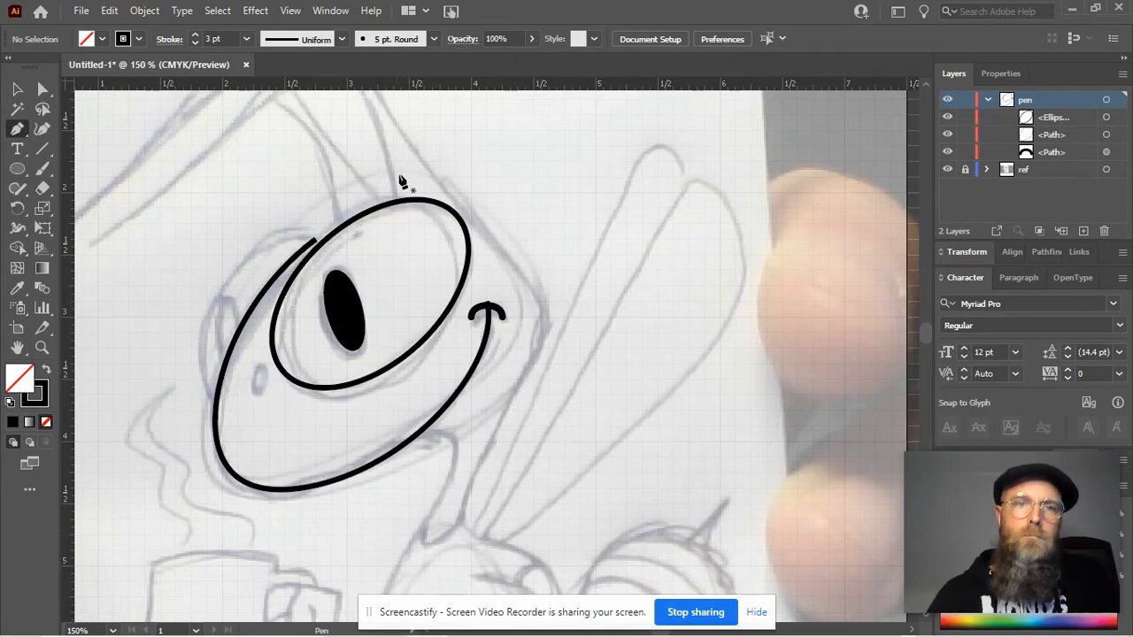
Step: Ink the antenna from the head with a curved line ending in a sharp tip
{"action": "left_click", "coordinate": [393, 191]}
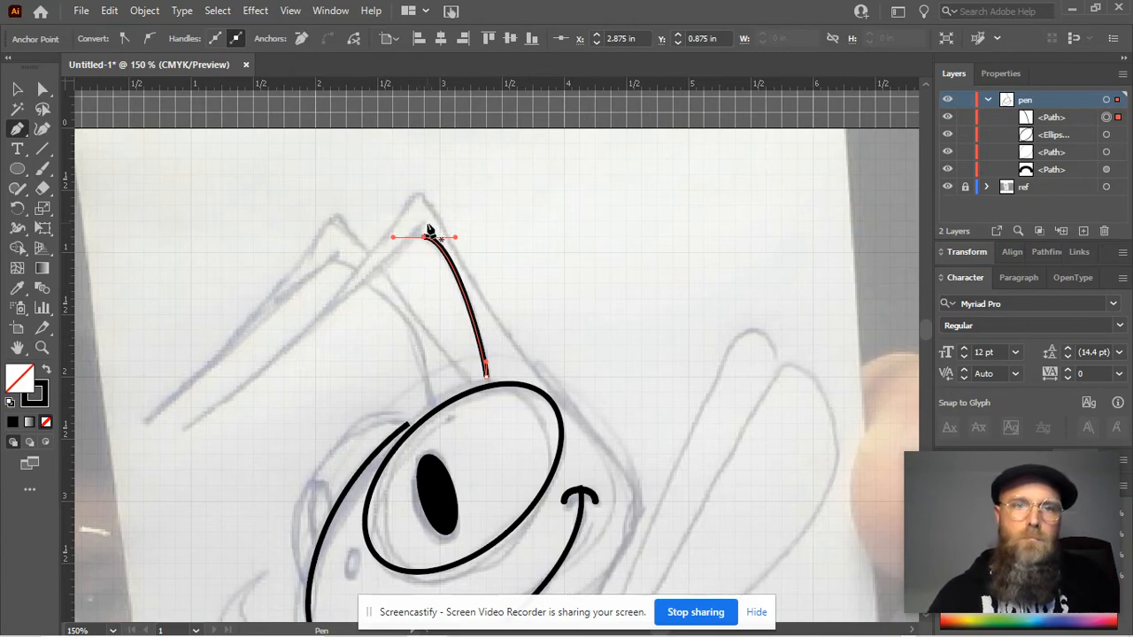
{"action": "left_click_drag", "start_coordinate": [423, 237], "coordinate": [423, 191]}
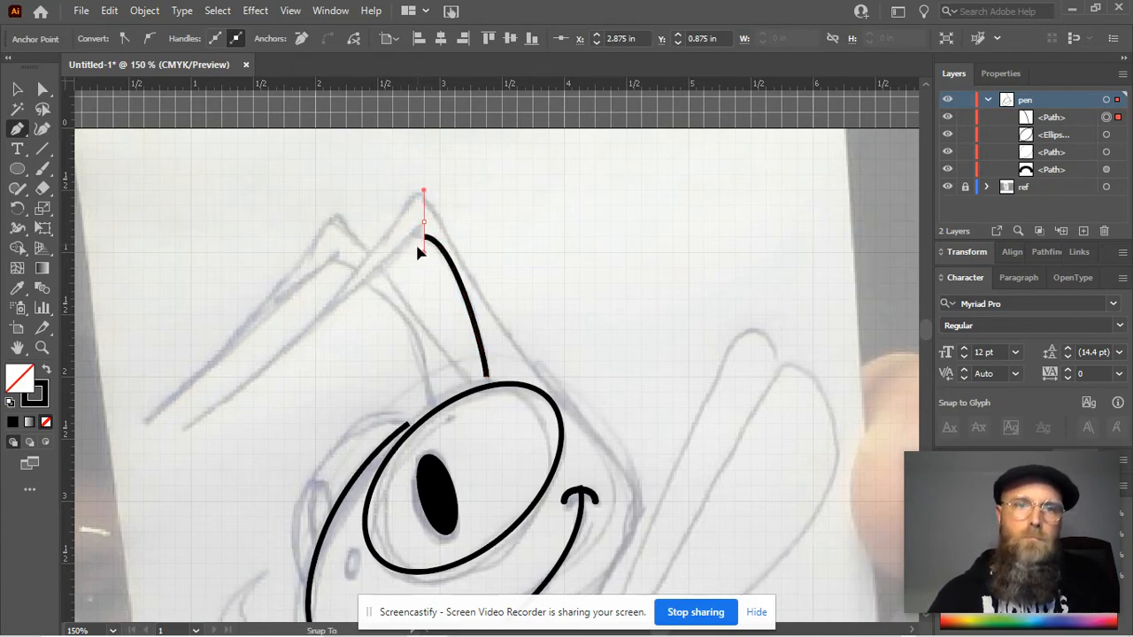
{"action": "left_click", "coordinate": [188, 430]}
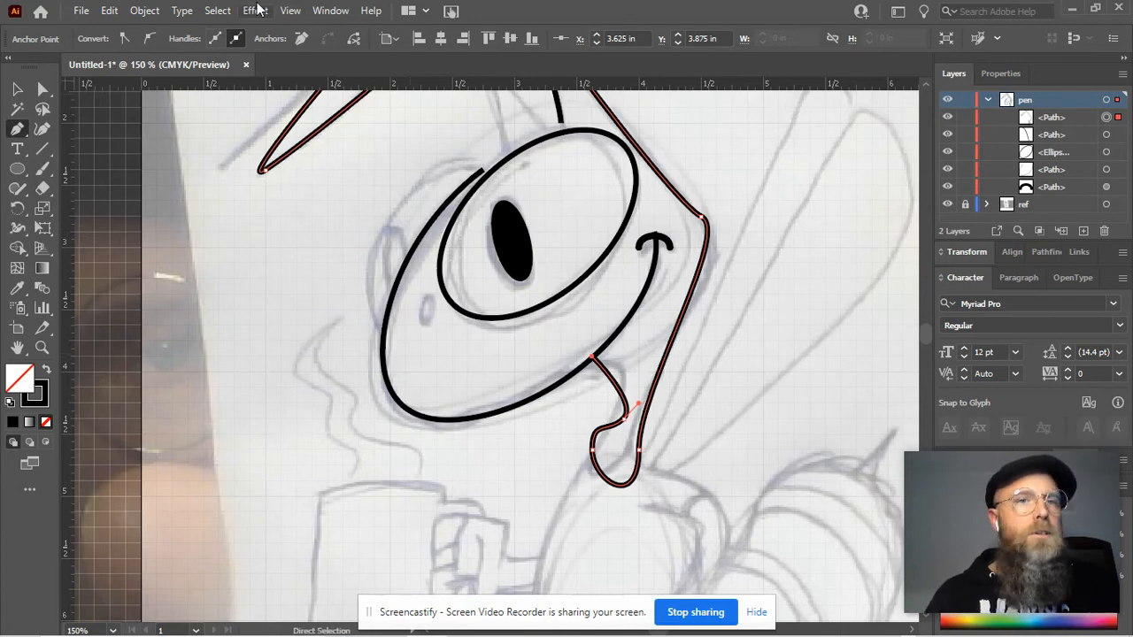
Step: Turn off Snap to Grid from the View menu after glancing at Effect
{"action": "left_click", "coordinate": [255, 10]}
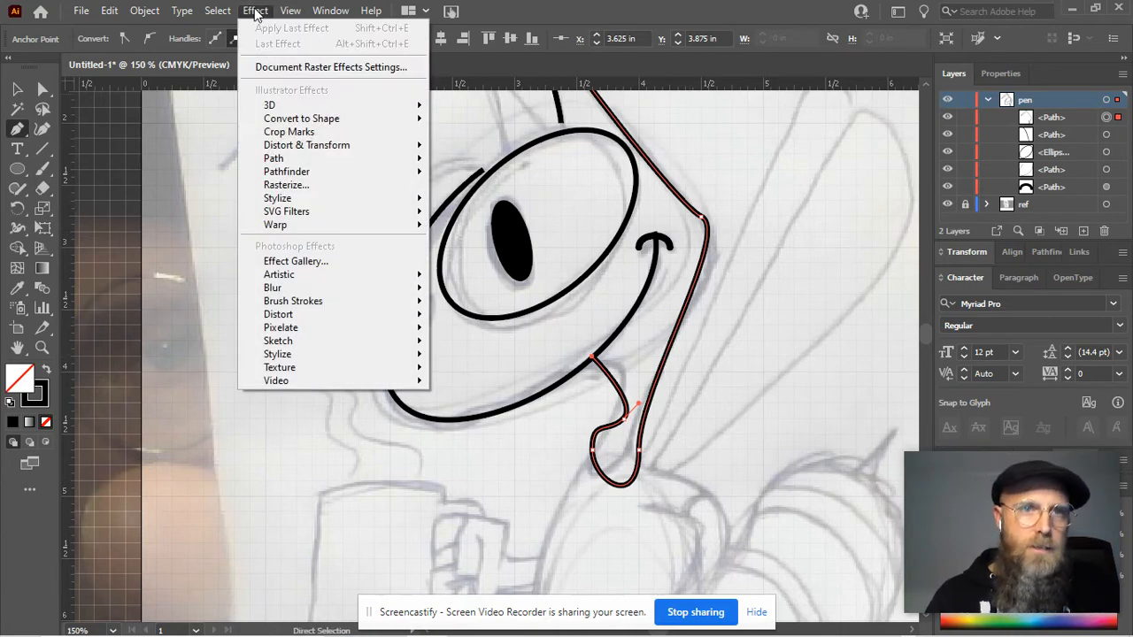
{"action": "left_click", "coordinate": [290, 10]}
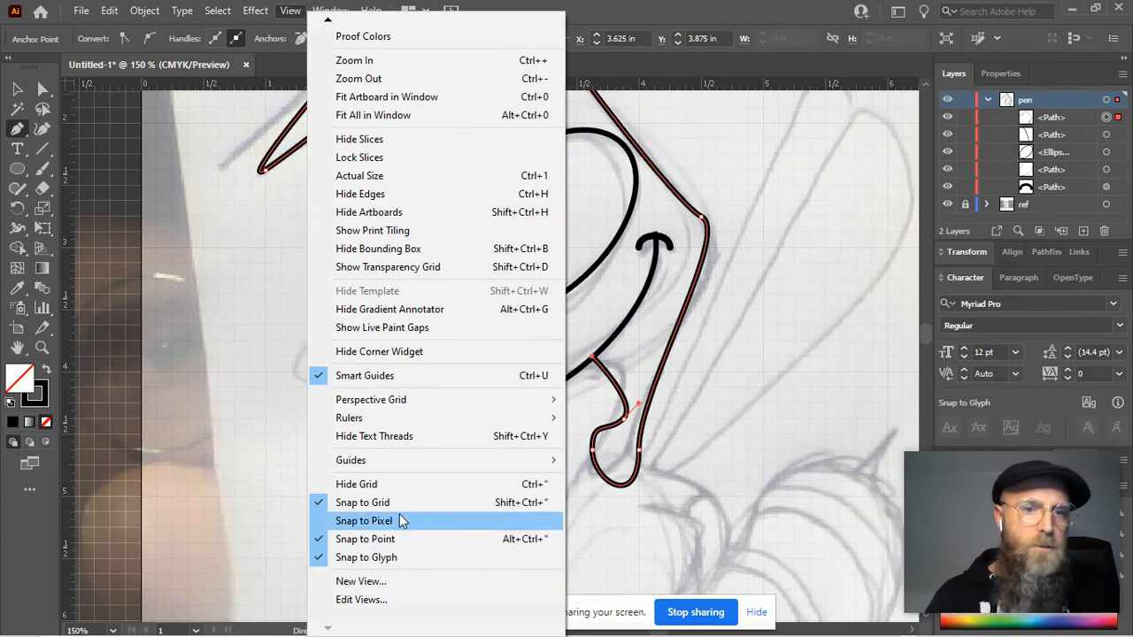
{"action": "mouse_move", "coordinate": [362, 503]}
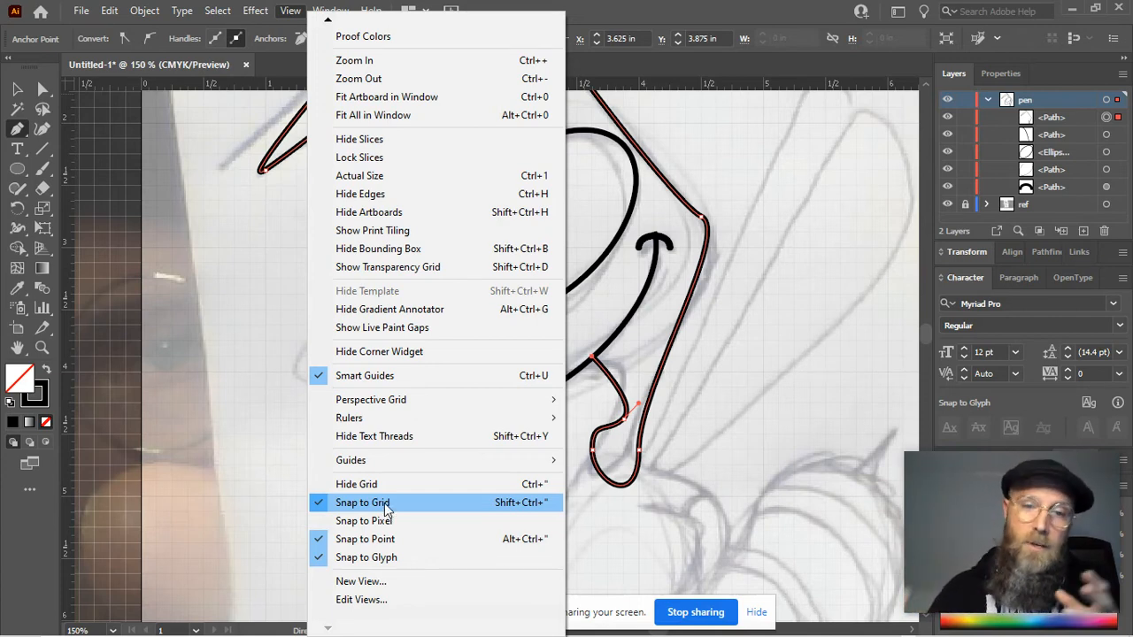
{"action": "left_click", "coordinate": [361, 503]}
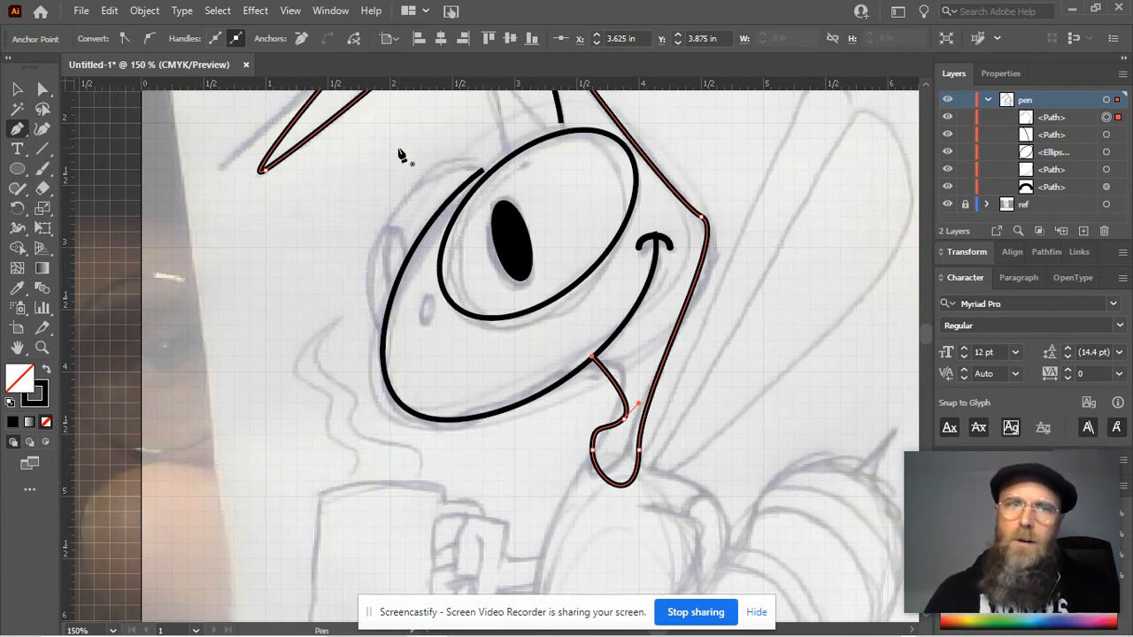
{"action": "mouse_move", "coordinate": [43, 89]}
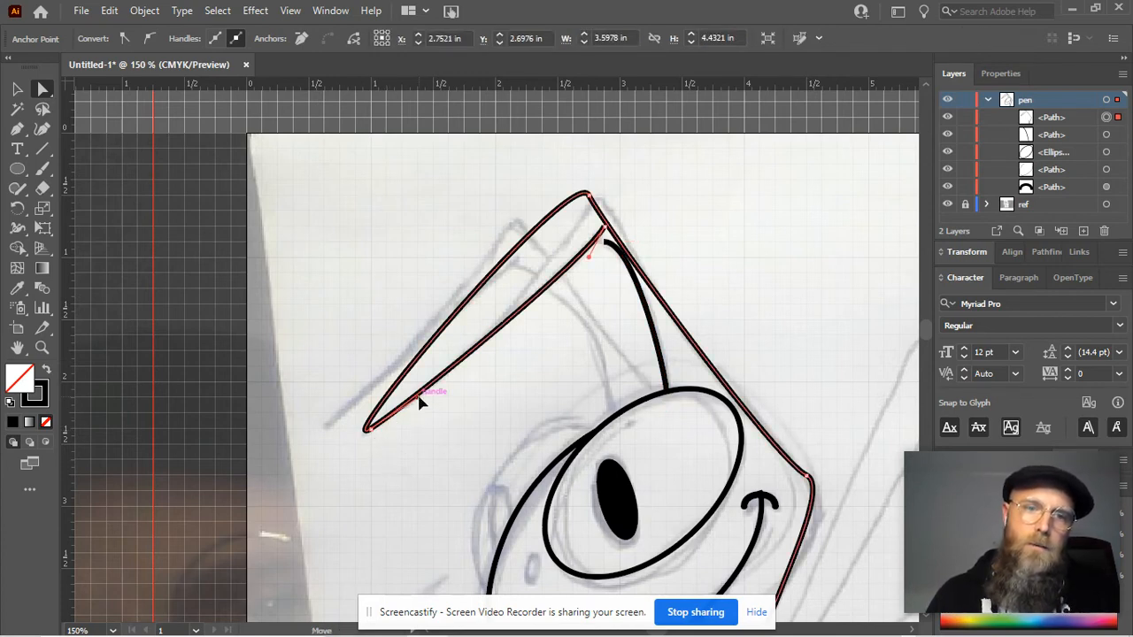
Step: Reshape the antenna's left side, move its left tip and set the peak point in place
{"action": "left_click_drag", "start_coordinate": [425, 391], "coordinate": [443, 434]}
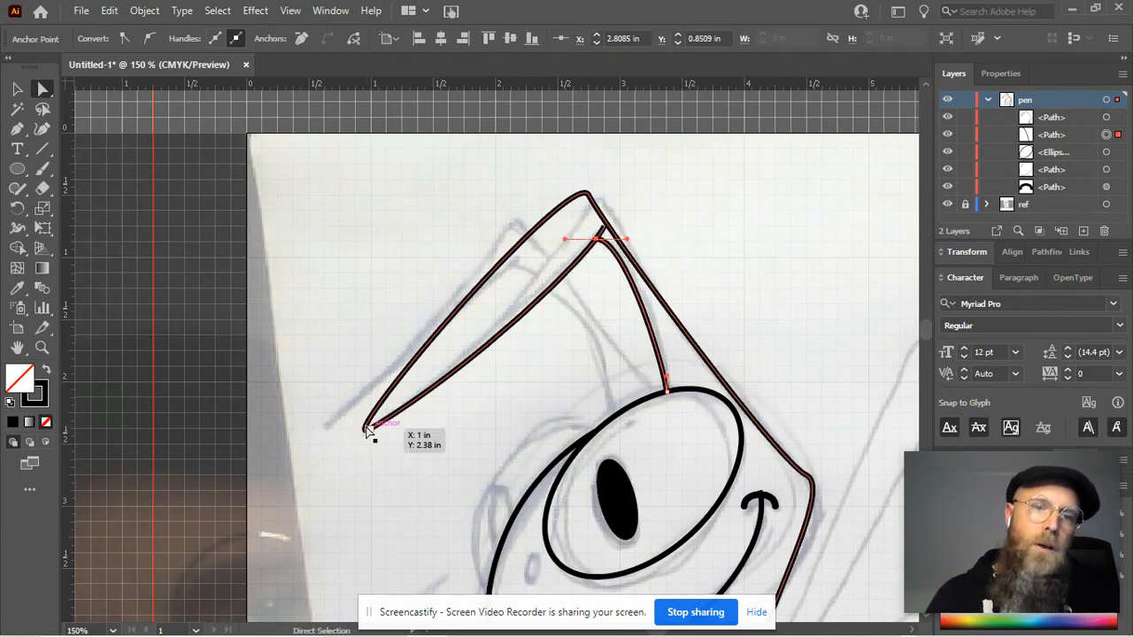
{"action": "left_click_drag", "start_coordinate": [372, 430], "coordinate": [322, 461]}
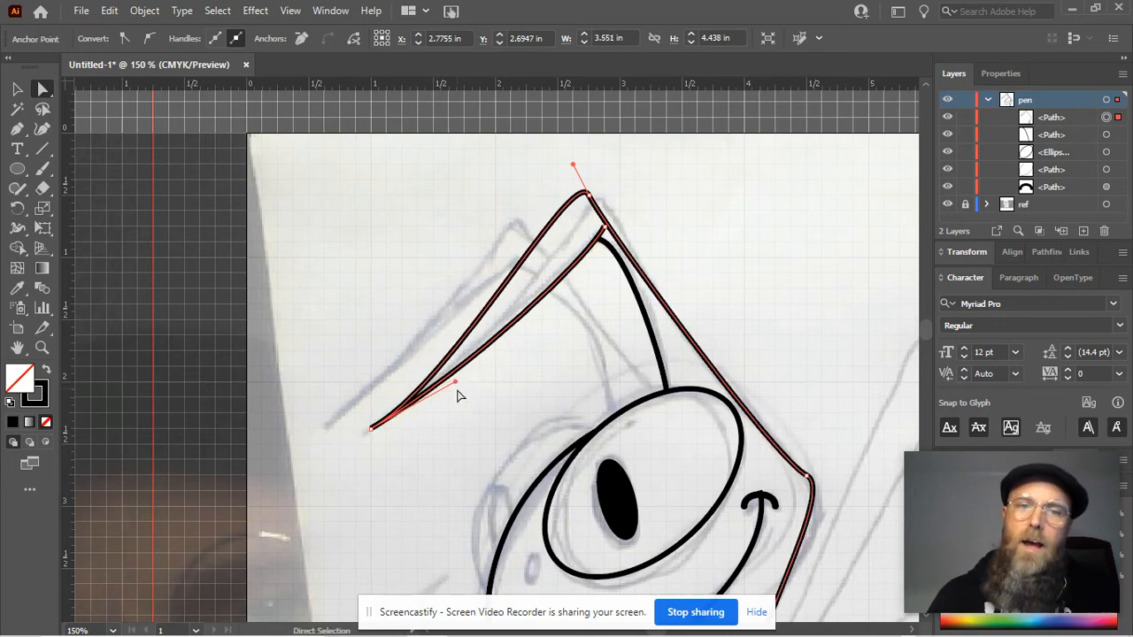
{"action": "mouse_move", "coordinate": [574, 170]}
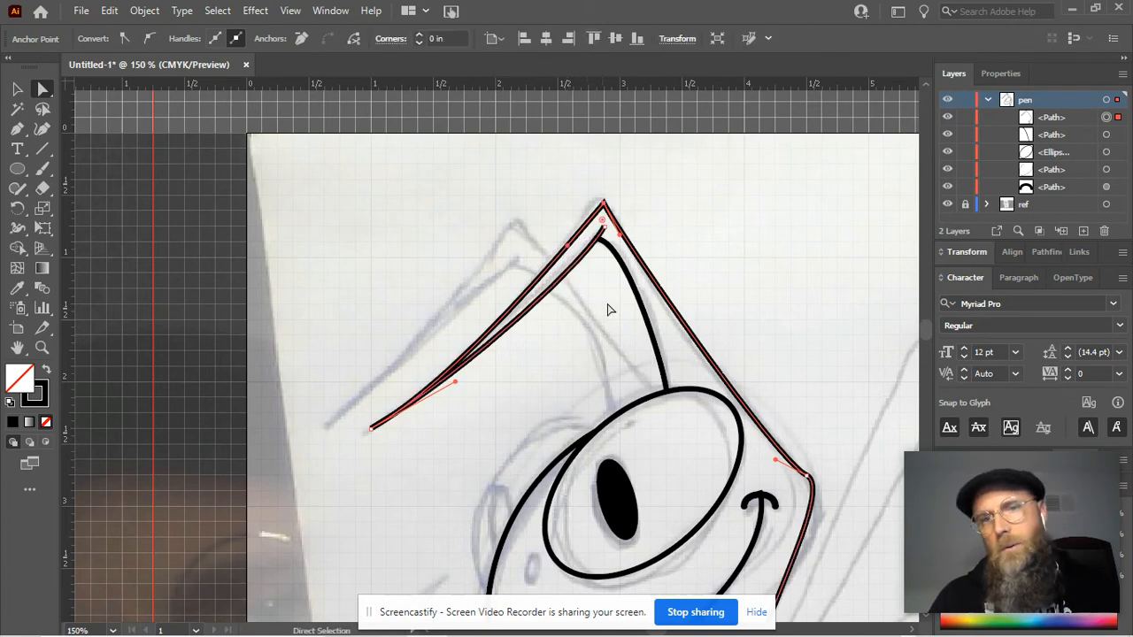
{"action": "mouse_move", "coordinate": [611, 227]}
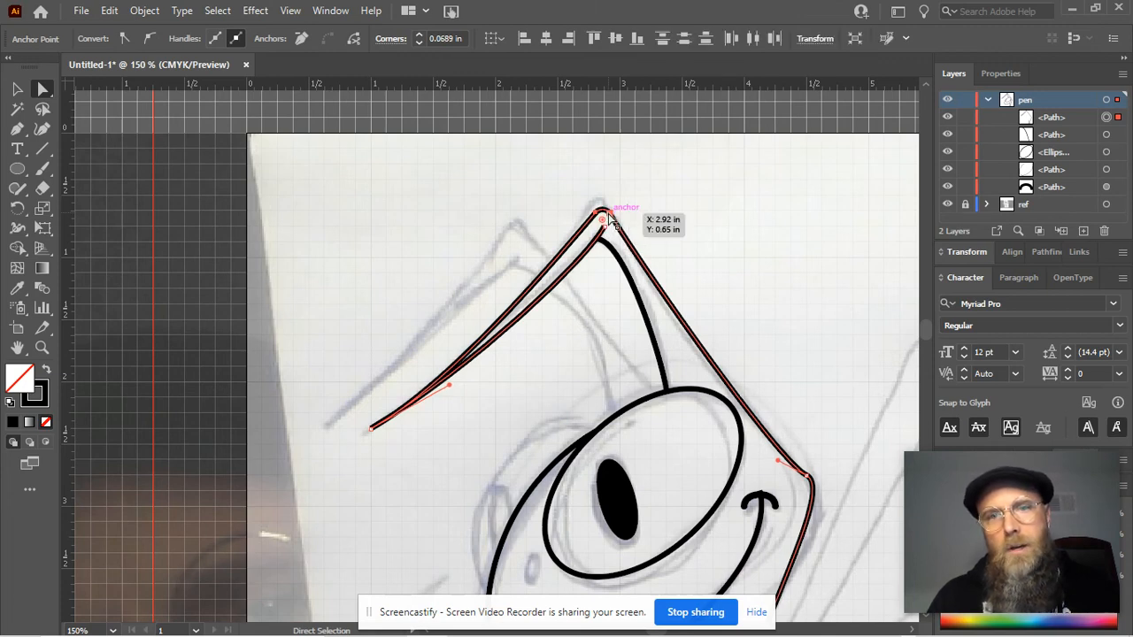
{"action": "left_click_drag", "start_coordinate": [602, 216], "coordinate": [601, 226]}
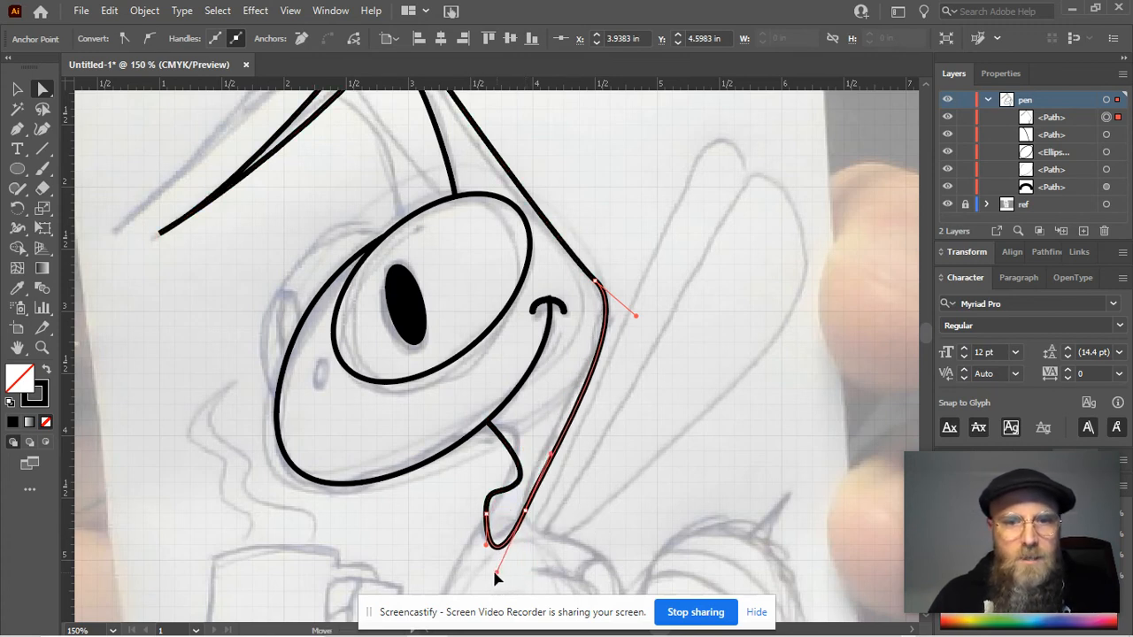
Step: Adjust the cheek line's bottom hook and bring up the path's context menu
{"action": "left_click_drag", "start_coordinate": [496, 532], "coordinate": [492, 517]}
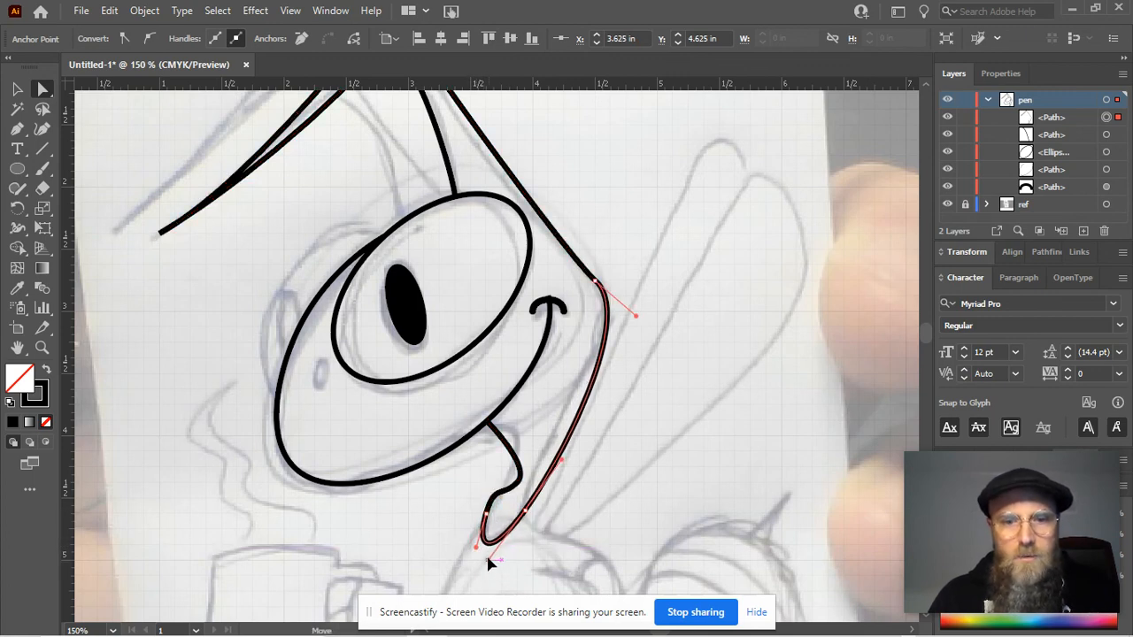
{"action": "right_click", "coordinate": [492, 563]}
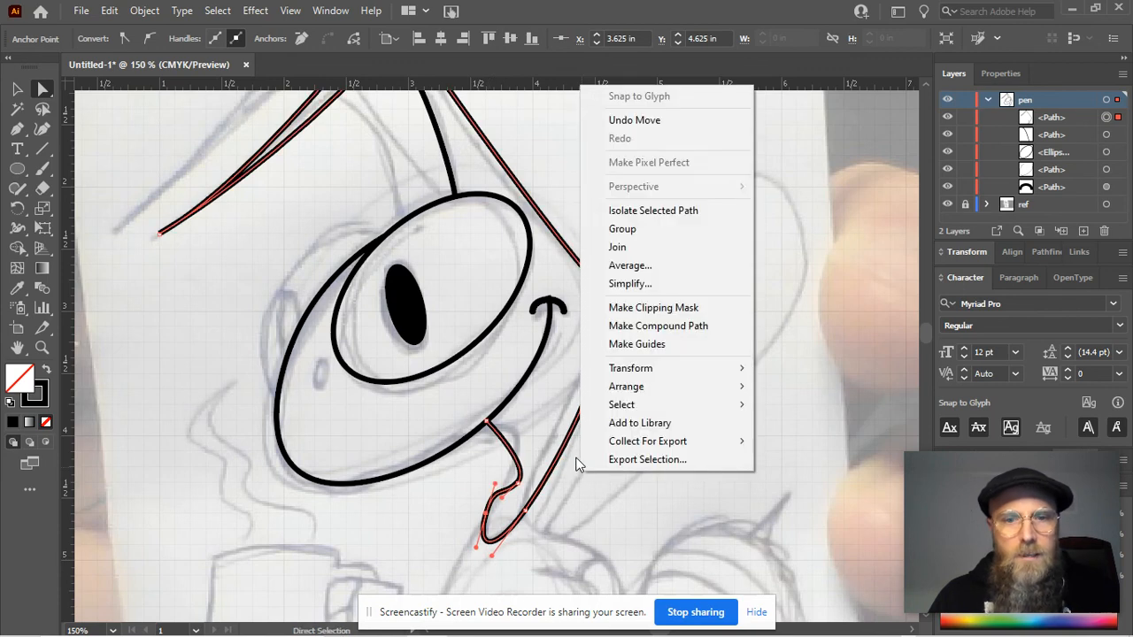